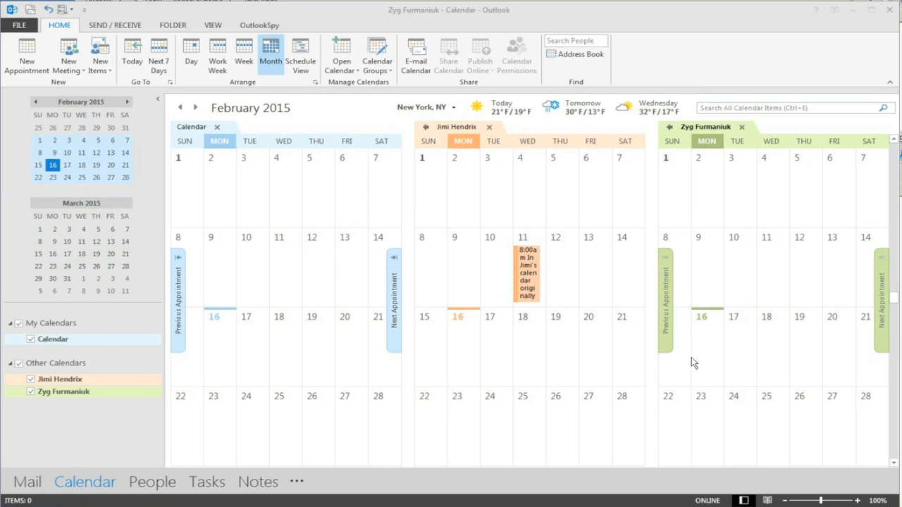
{"action": "mouse_move", "coordinate": [693, 169]}
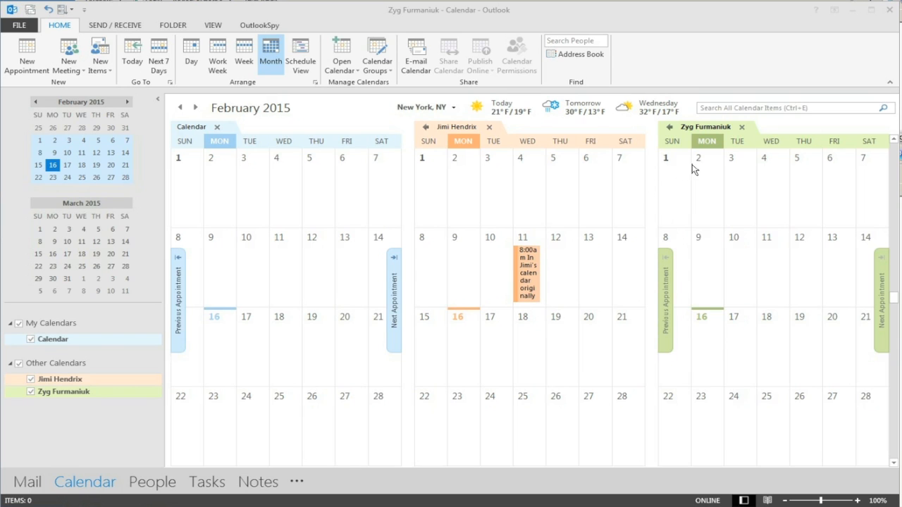
{"action": "mouse_move", "coordinate": [558, 175]}
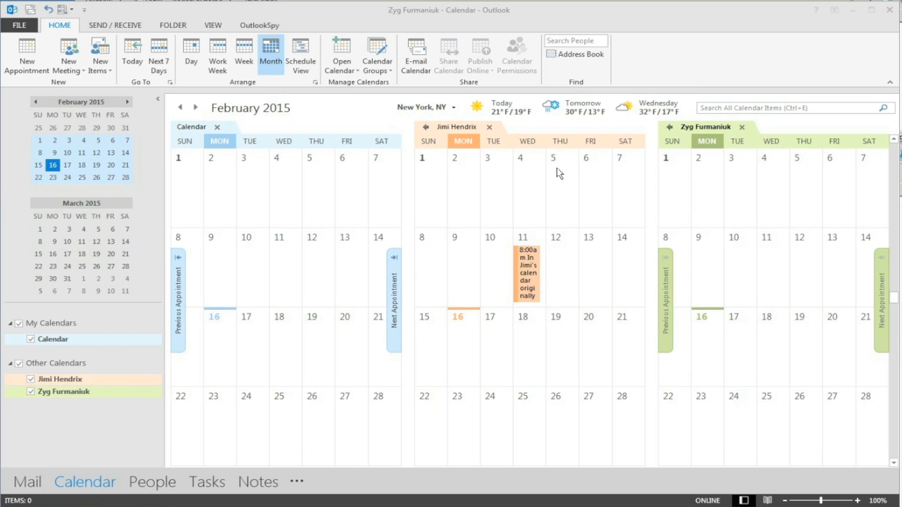
{"action": "mouse_move", "coordinate": [339, 116]}
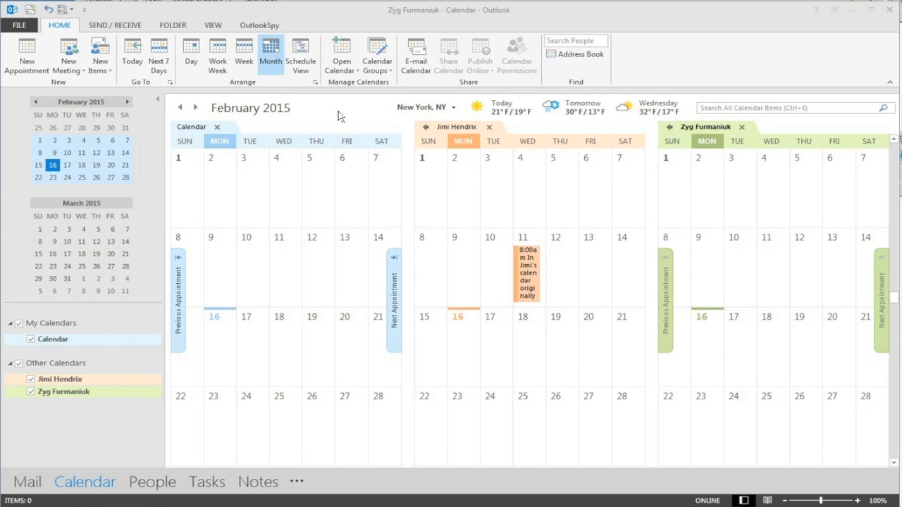
{"action": "mouse_move", "coordinate": [144, 361]}
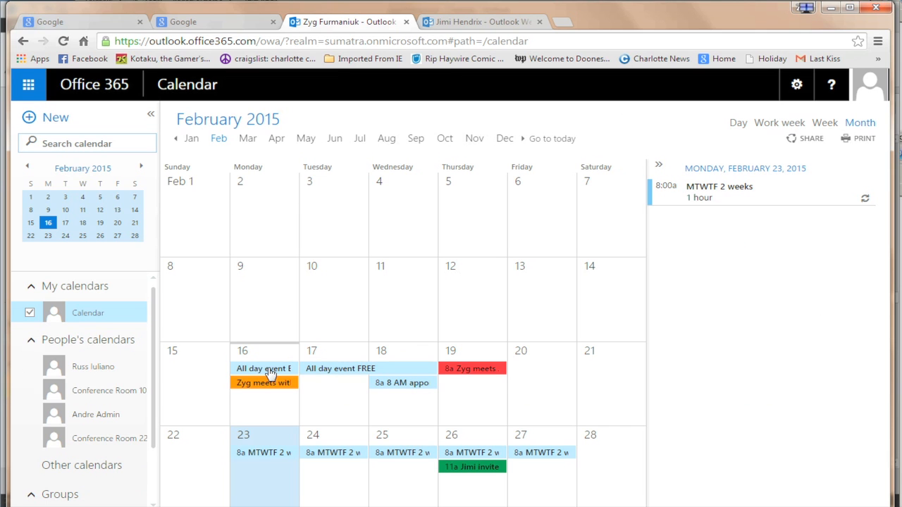
{"action": "mouse_move", "coordinate": [269, 380]}
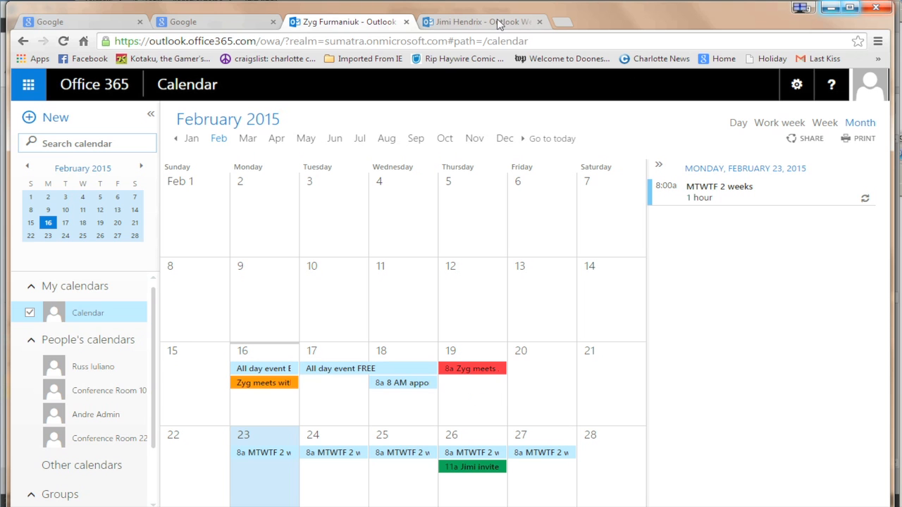
Switch to the next browser tab showing the Office 365 February 2015 calendar.
{"action": "left_click", "coordinate": [482, 21]}
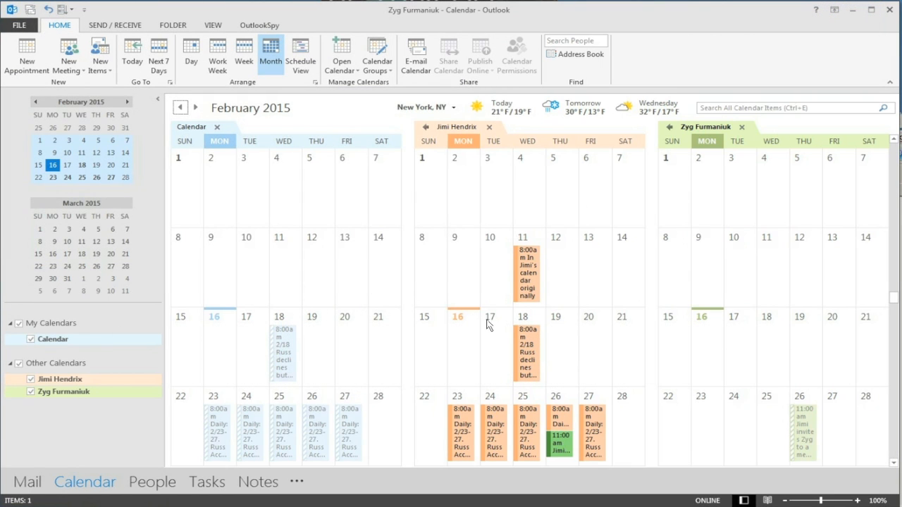
{"action": "mouse_move", "coordinate": [493, 435]}
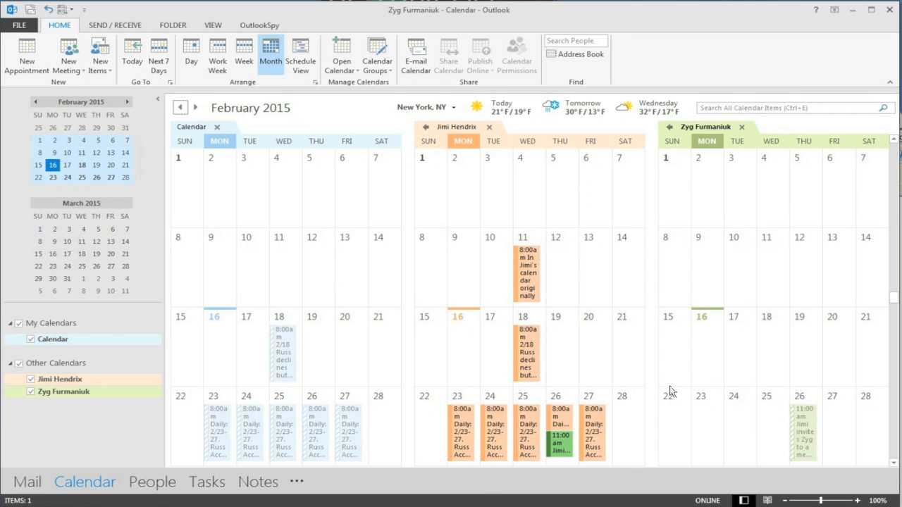
{"action": "mouse_move", "coordinate": [288, 423]}
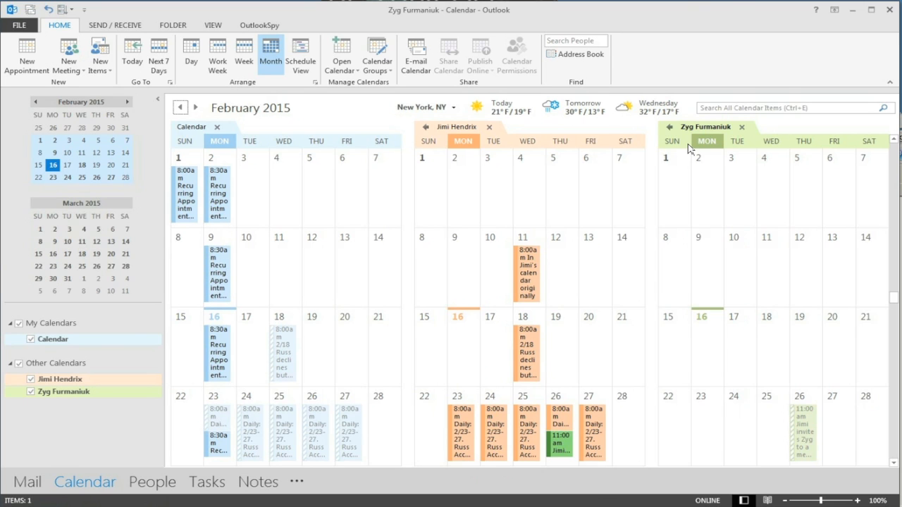
{"action": "mouse_move", "coordinate": [223, 234]}
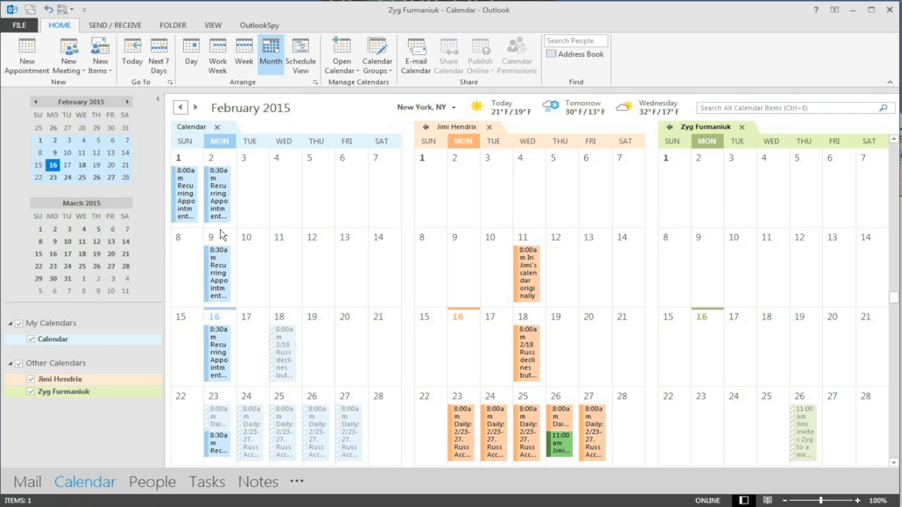
{"action": "mouse_move", "coordinate": [214, 358]}
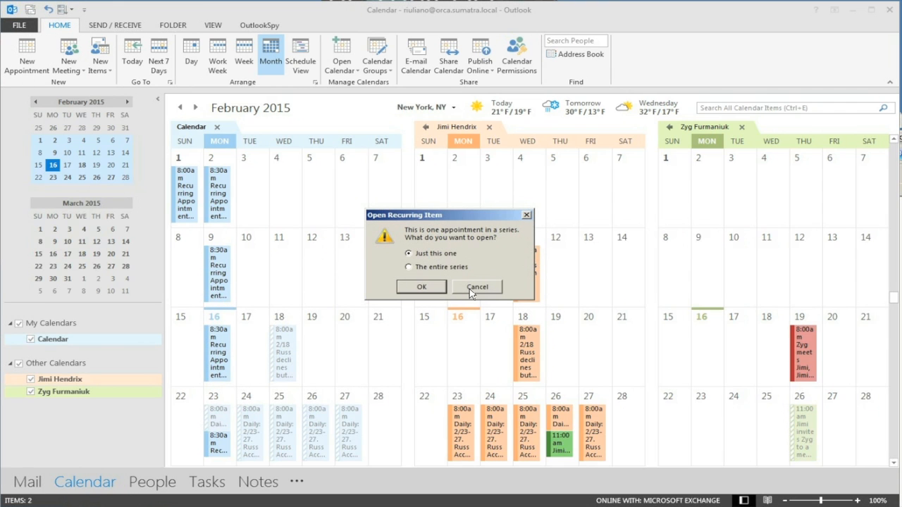
Cancel the Open Recurring Item prompt and acknowledge eCalReader's Done message.
{"action": "left_click", "coordinate": [421, 287]}
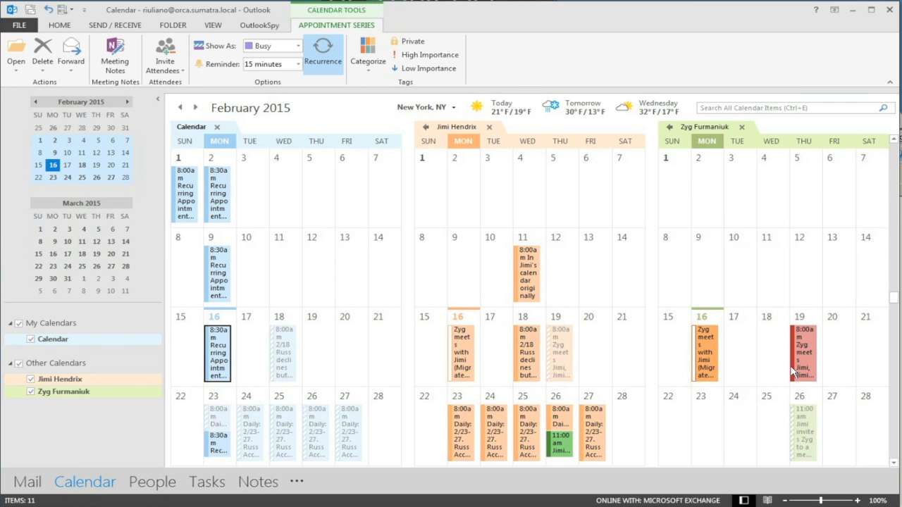
{"action": "mouse_move", "coordinate": [561, 353]}
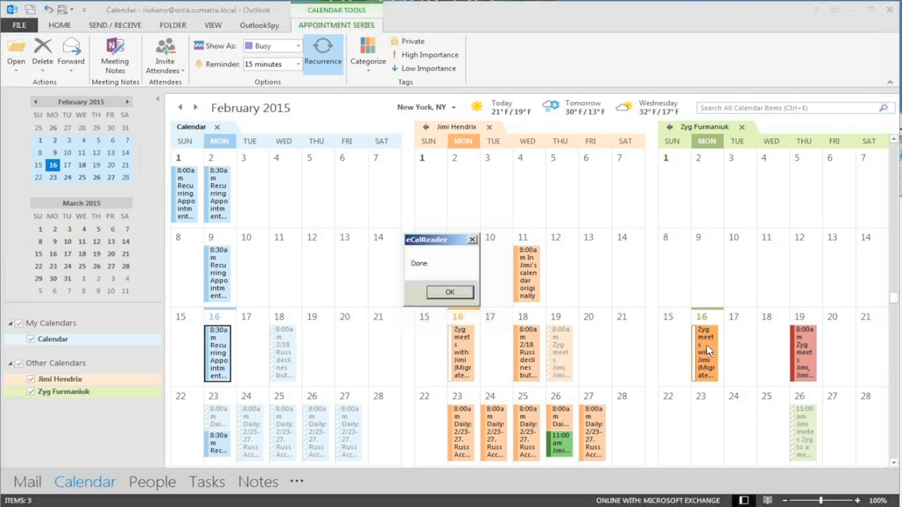
{"action": "left_click", "coordinate": [449, 292]}
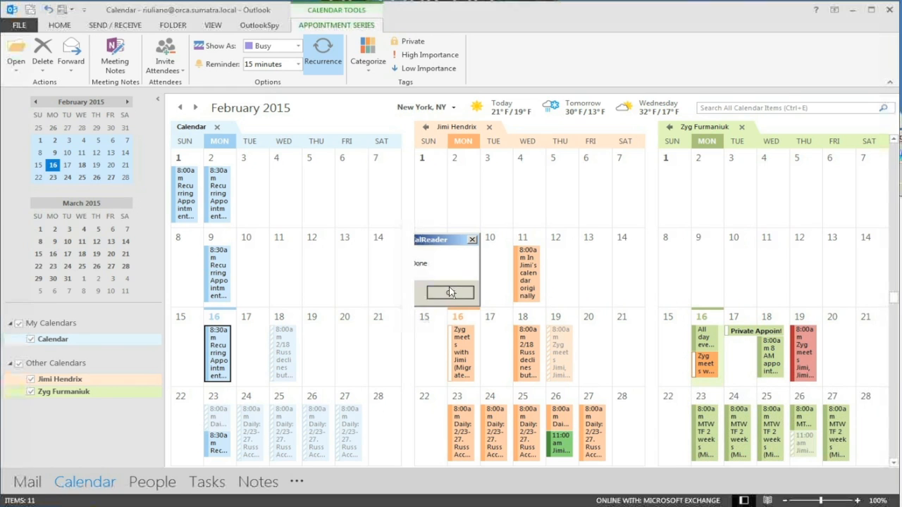
{"action": "left_click", "coordinate": [448, 292]}
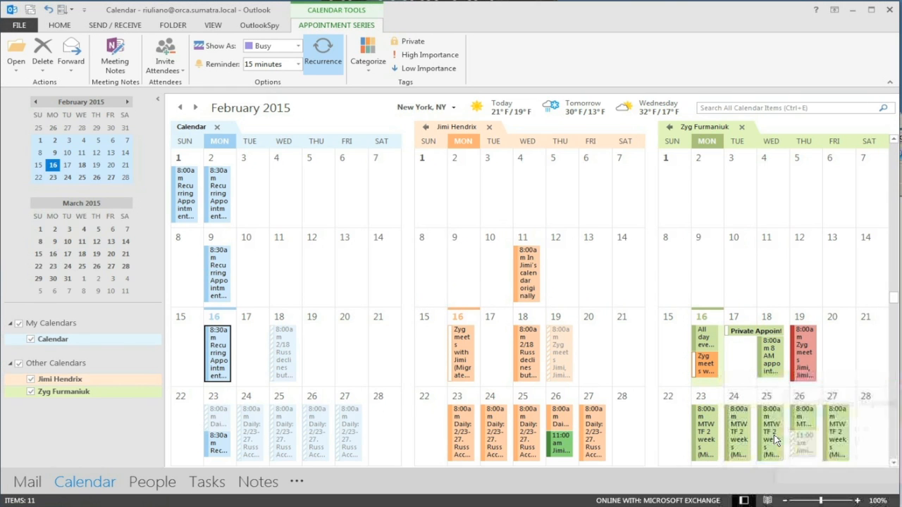
{"action": "mouse_move", "coordinate": [739, 434]}
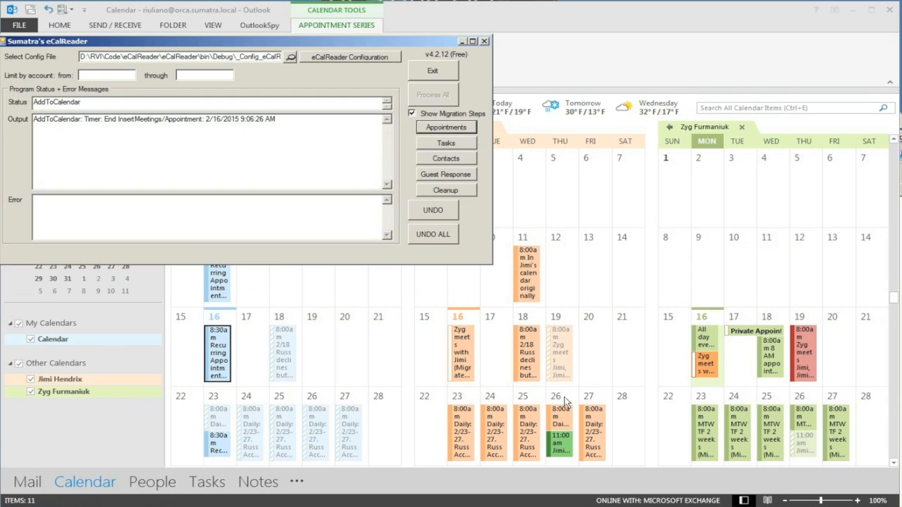
{"action": "mouse_move", "coordinate": [445, 175]}
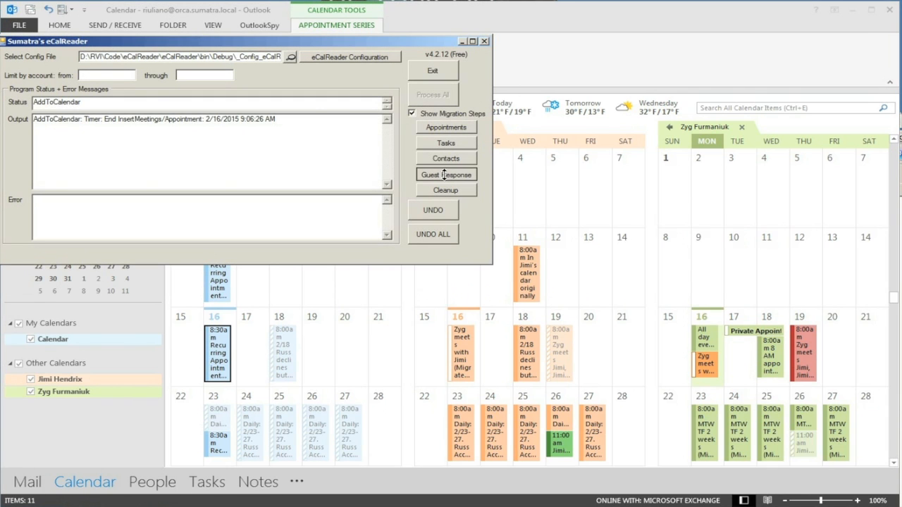
Run Guest Response migration and acknowledge its Done message.
{"action": "left_click", "coordinate": [446, 175]}
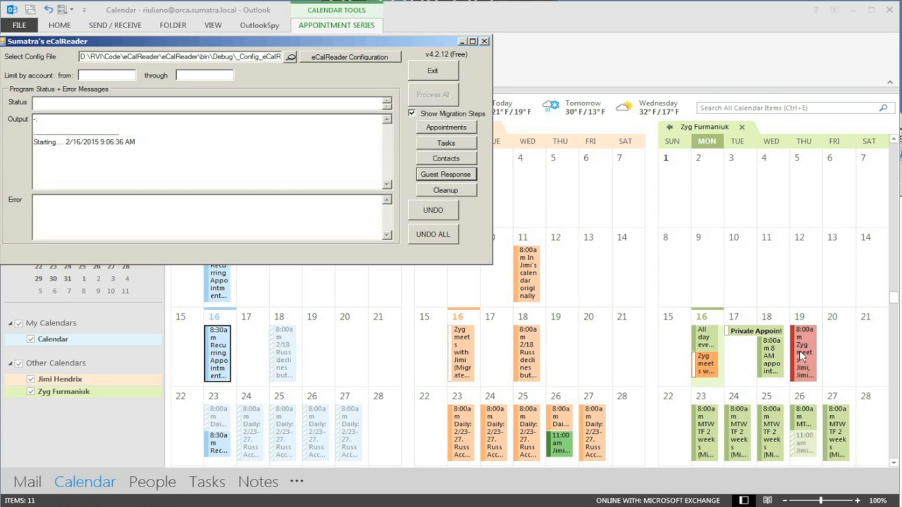
{"action": "mouse_move", "coordinate": [589, 364]}
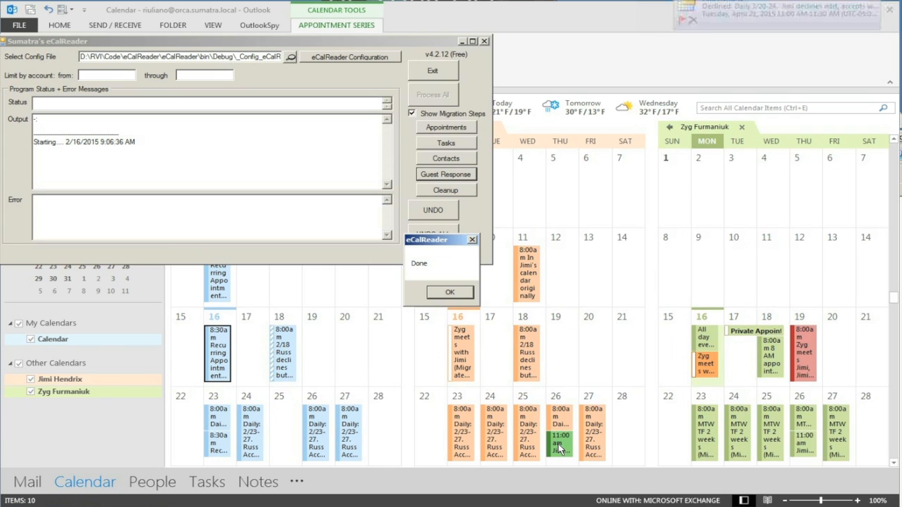
{"action": "mouse_move", "coordinate": [688, 369]}
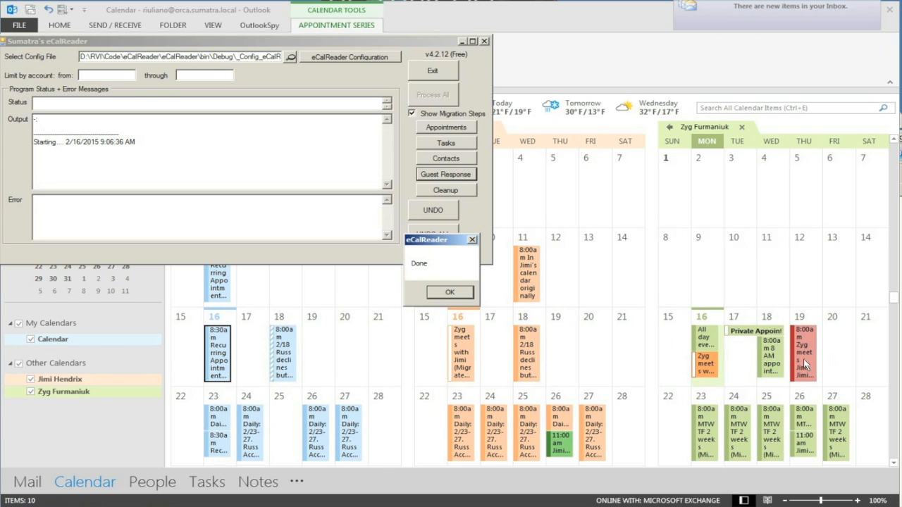
{"action": "left_click", "coordinate": [450, 292]}
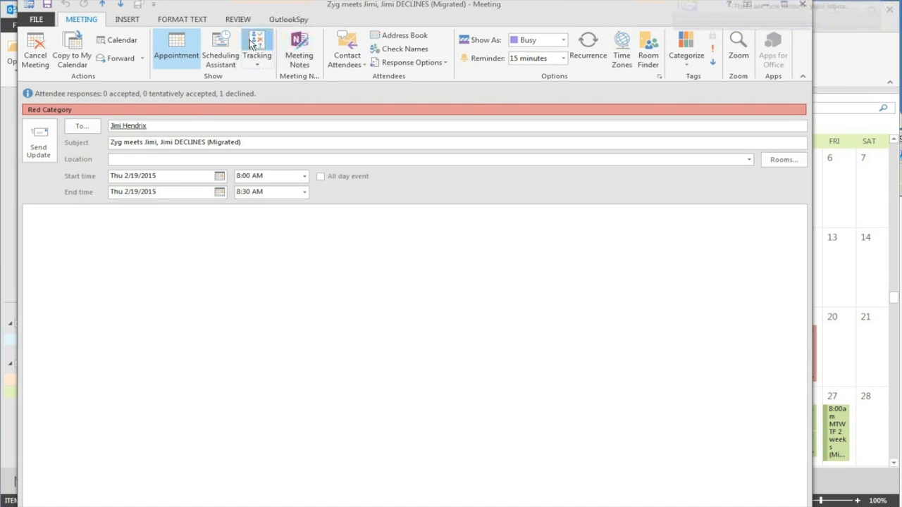
{"action": "left_click", "coordinate": [256, 49]}
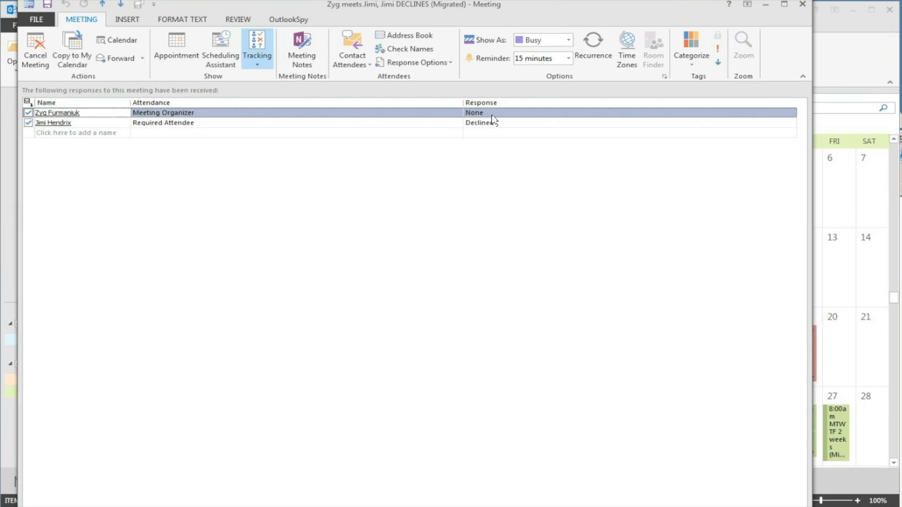
{"action": "mouse_move", "coordinate": [493, 126]}
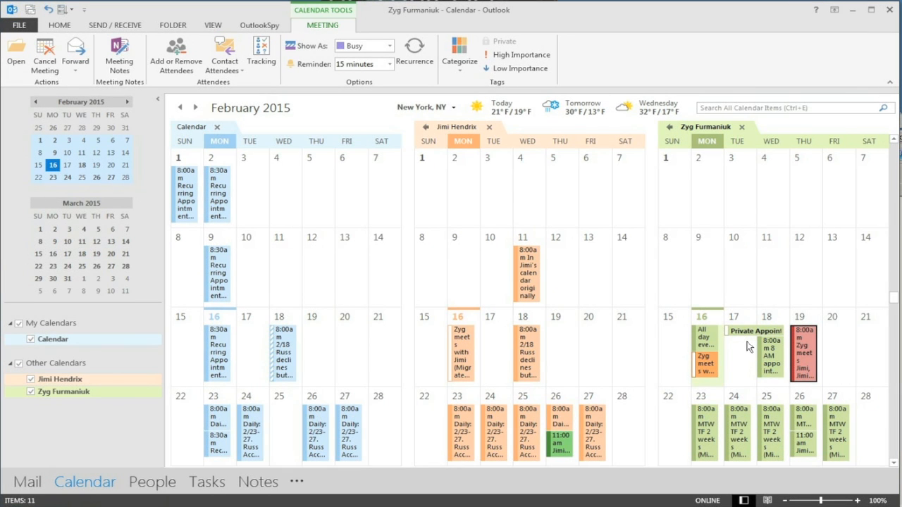
{"action": "mouse_move", "coordinate": [747, 346]}
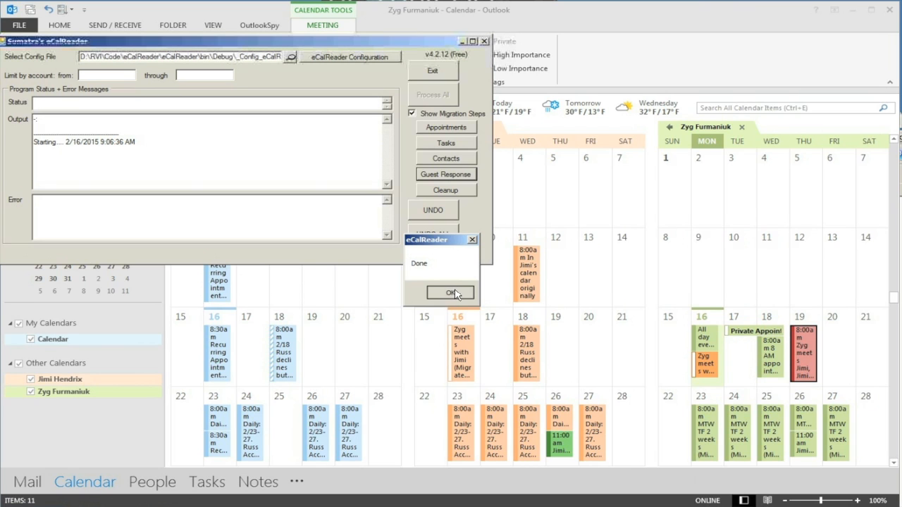
Acknowledge the Done message, run UNDO ALL and confirm the warning with Yes.
{"action": "left_click", "coordinate": [451, 292]}
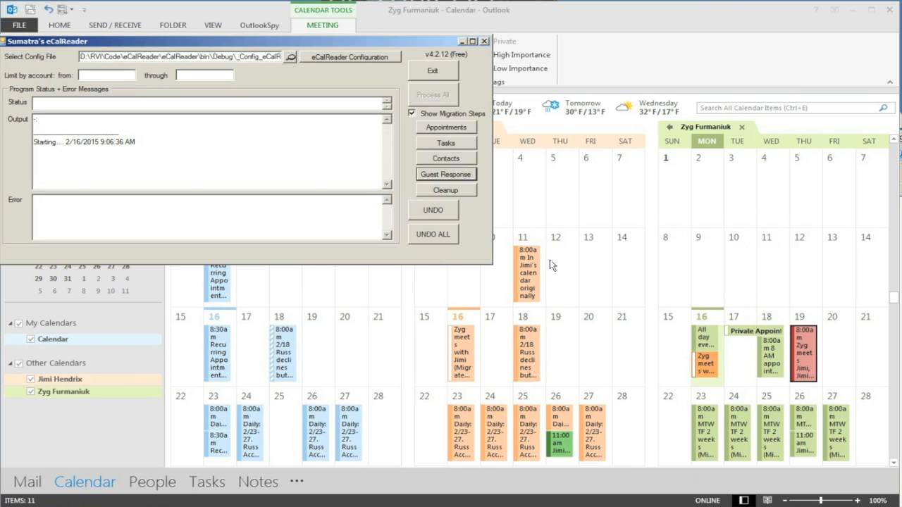
{"action": "mouse_move", "coordinate": [541, 260]}
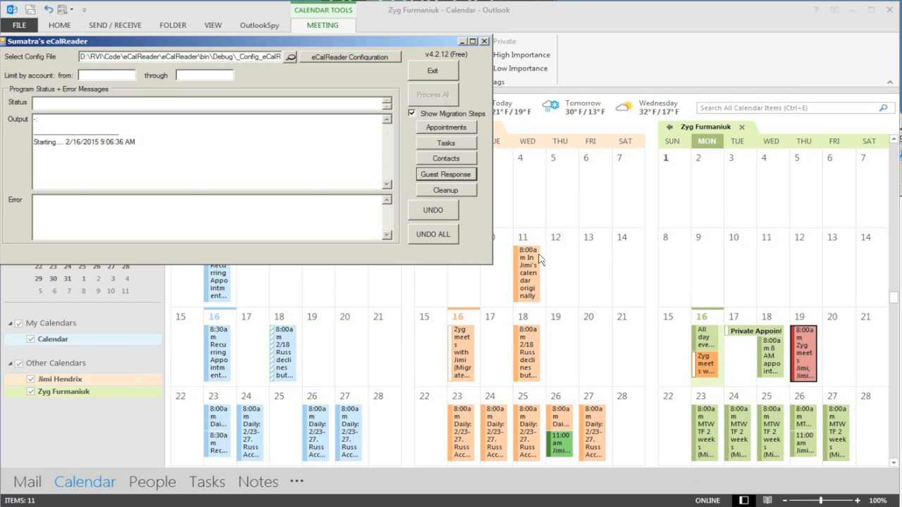
{"action": "mouse_move", "coordinate": [443, 232]}
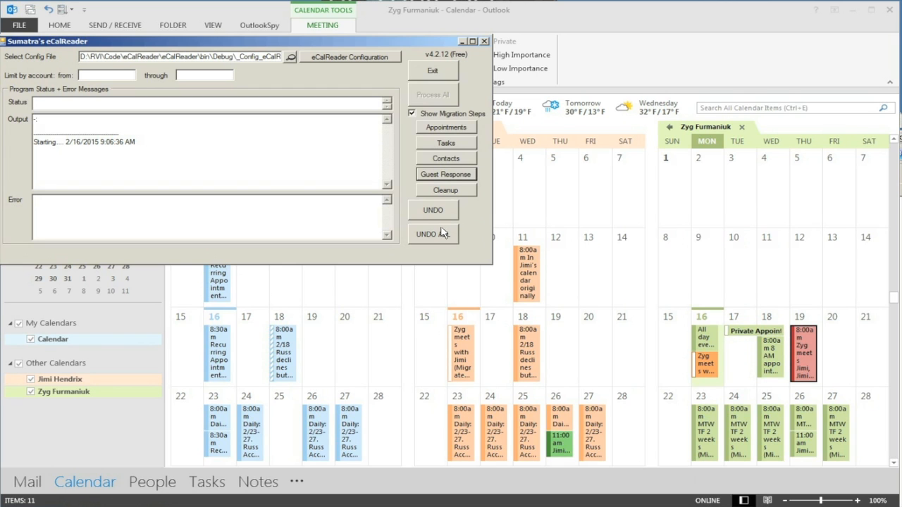
{"action": "left_click", "coordinate": [426, 234]}
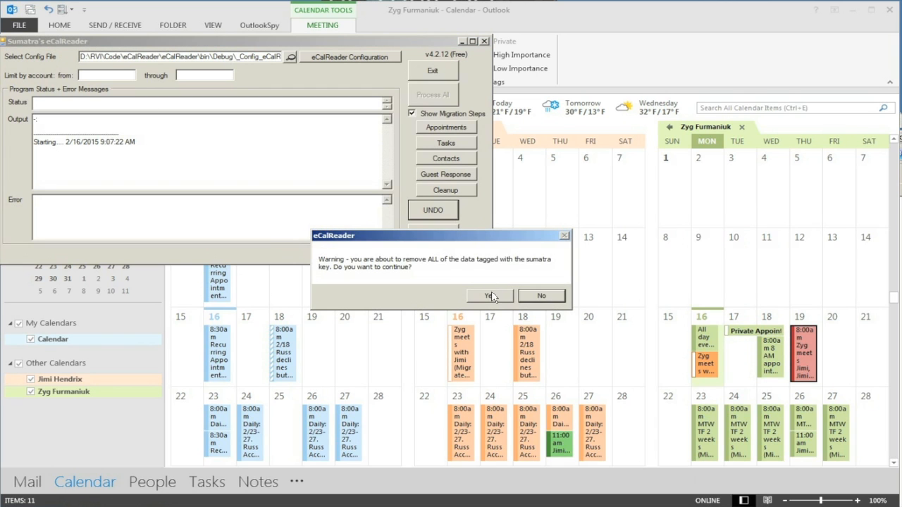
{"action": "left_click", "coordinate": [489, 296]}
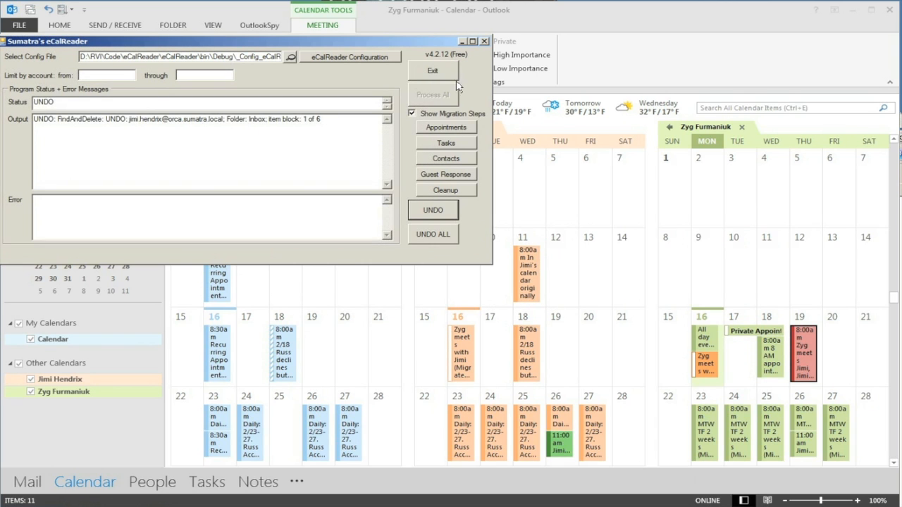
{"action": "left_click", "coordinate": [433, 210]}
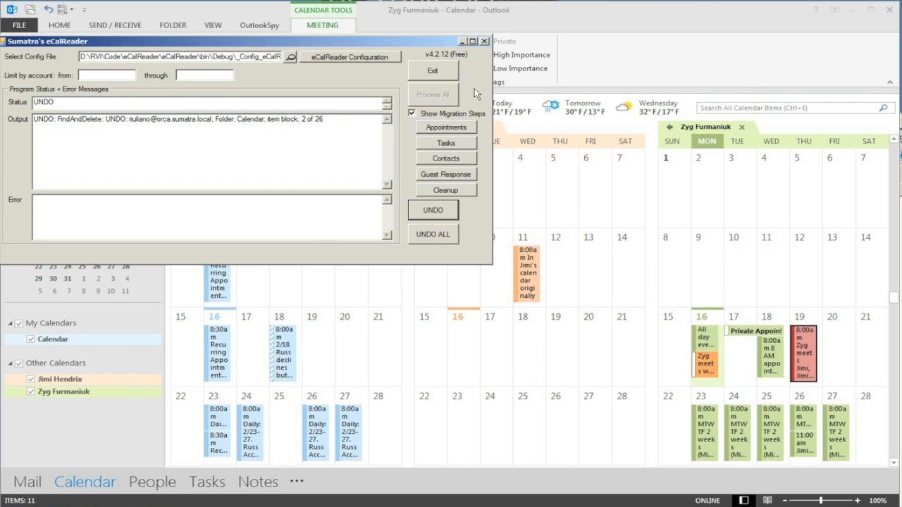
{"action": "left_click", "coordinate": [432, 210]}
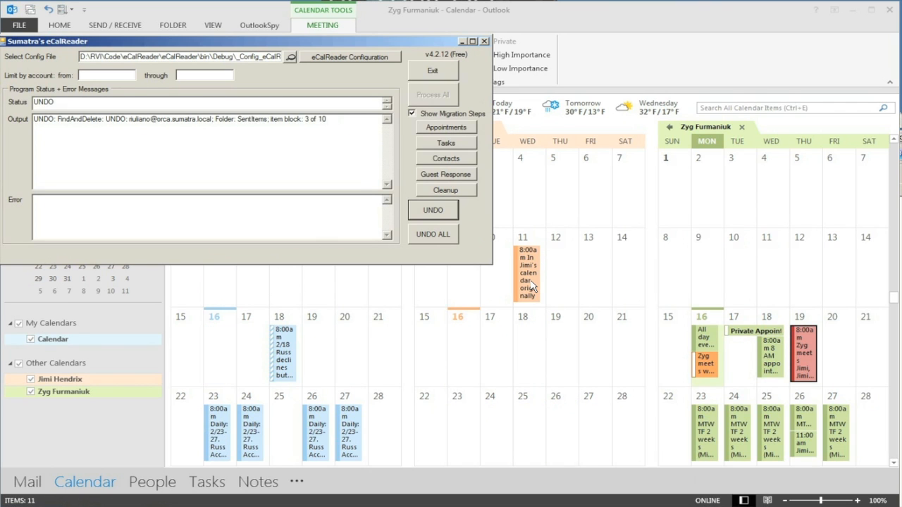